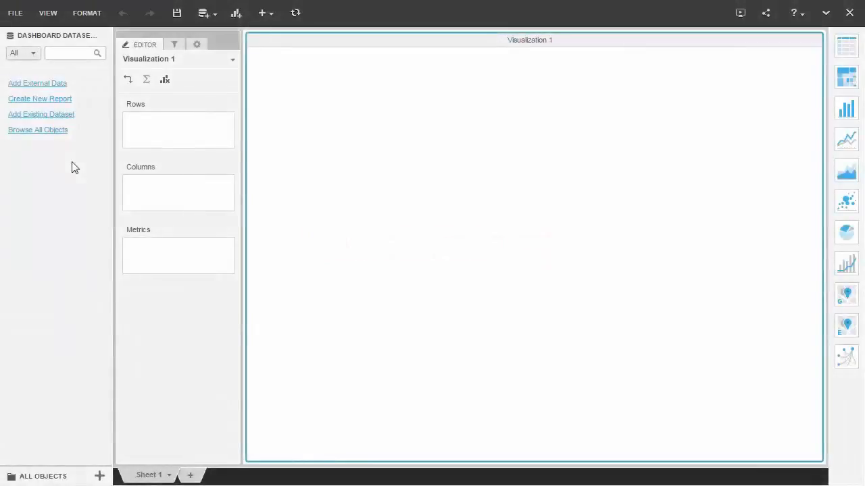
mouse_move(204, 12)
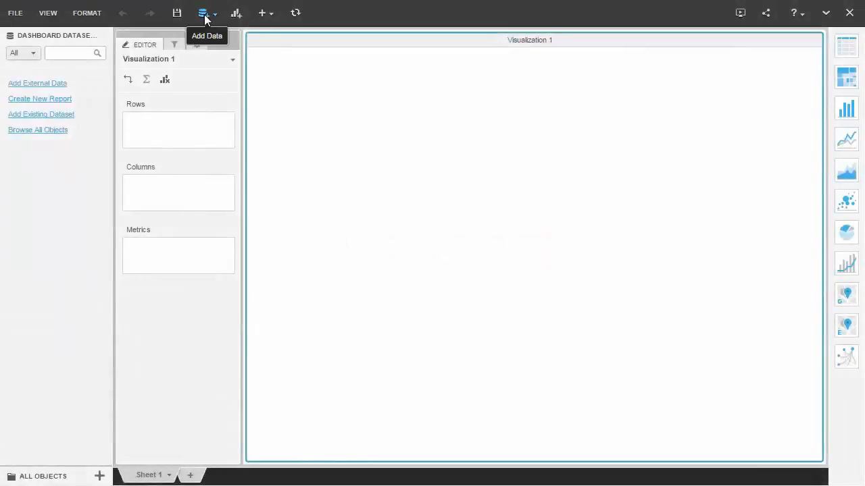
Choose External Data > OLAP and start adding a new MDX connection
left_click(206, 13)
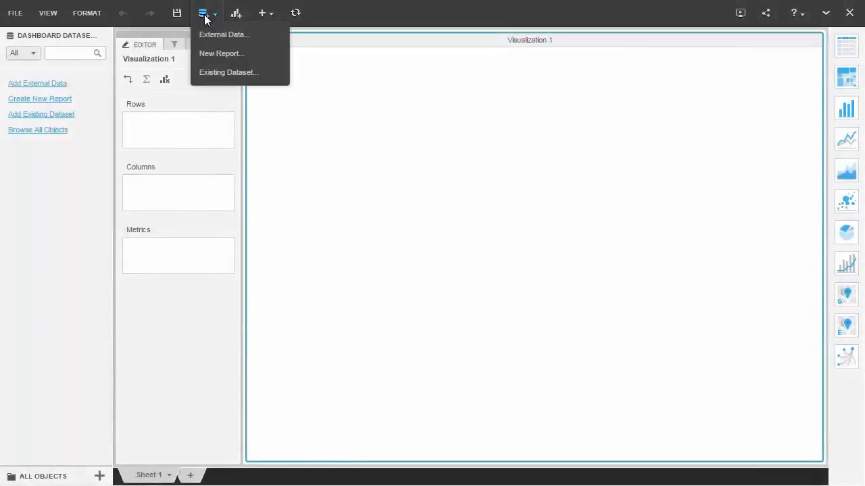
left_click(224, 34)
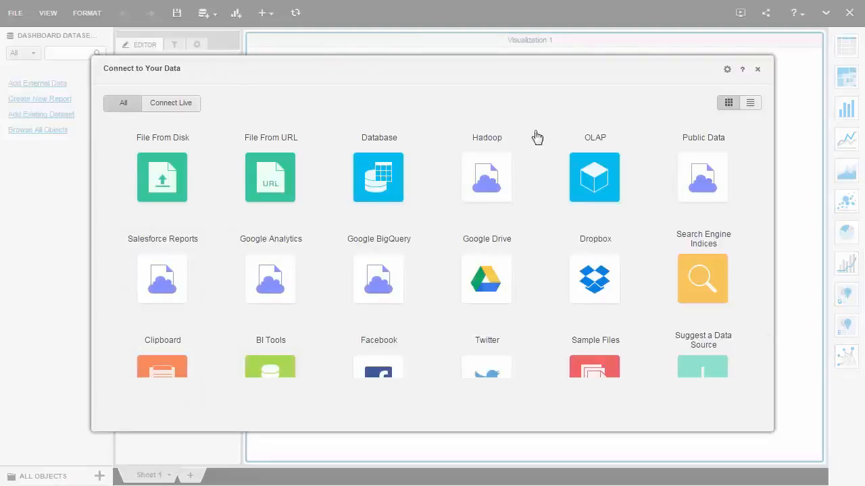
mouse_move(595, 177)
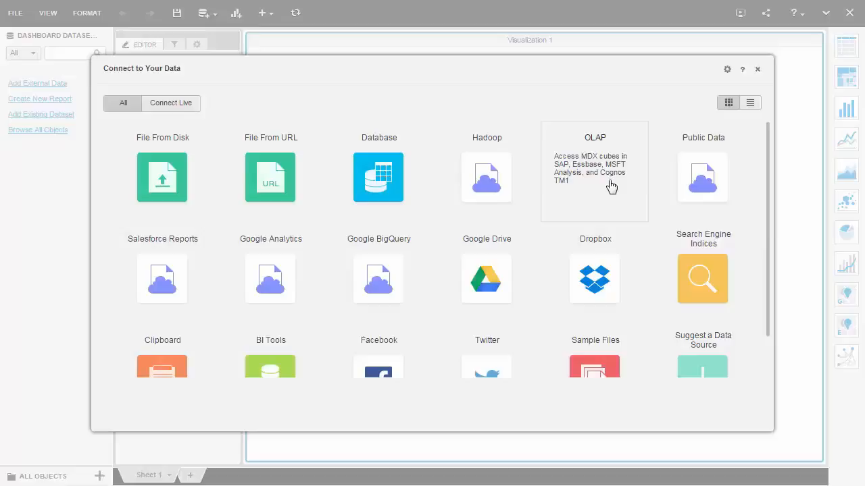
left_click(593, 171)
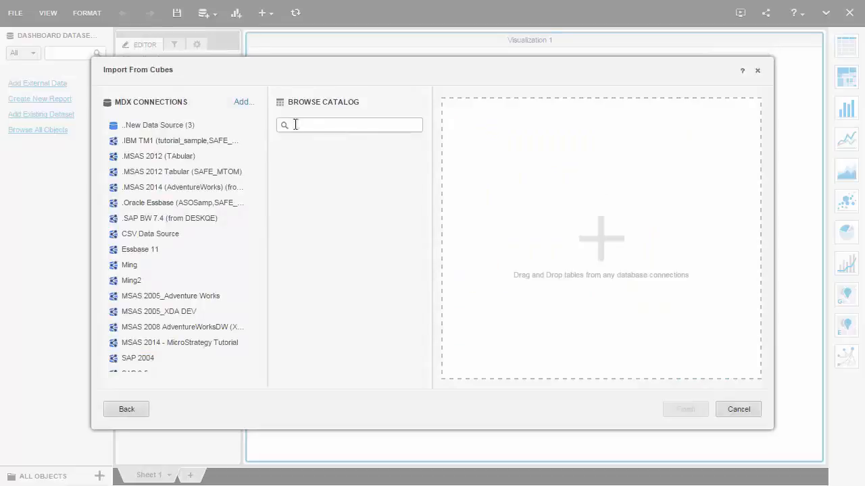
left_click(241, 102)
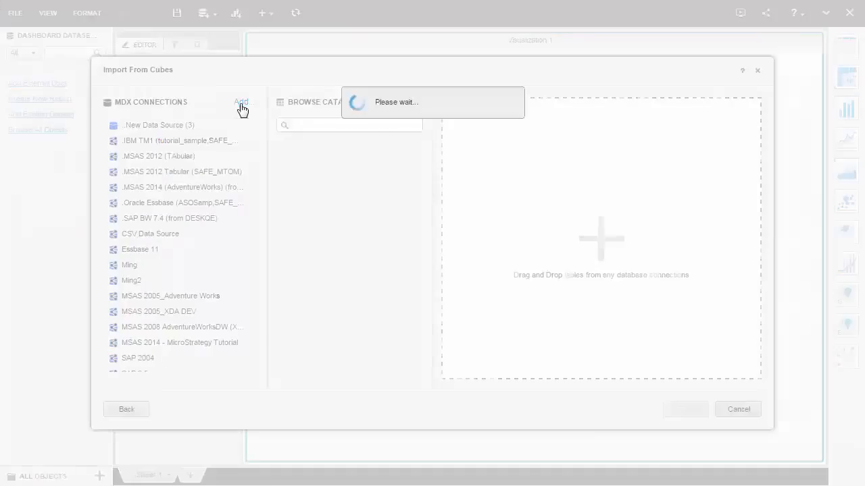
Create a shared Analysis Services connection to 'MicroStrategy Tutorial' and import the Category Sales cube
left_click(241, 102)
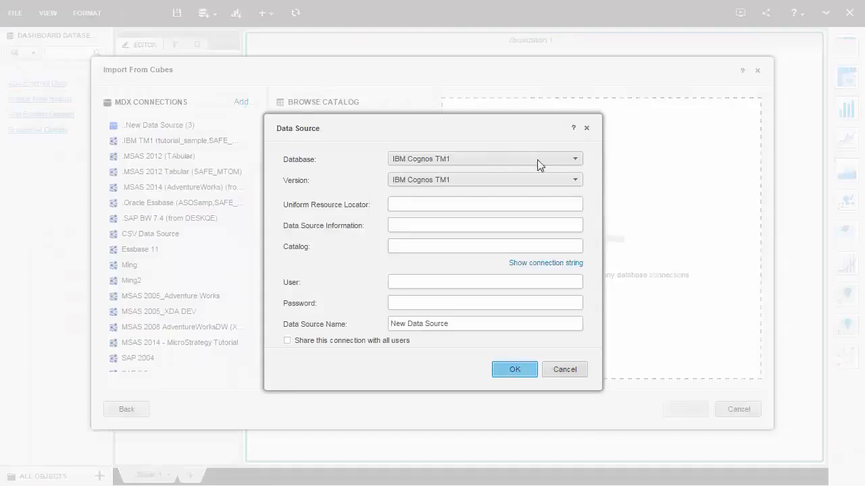
left_click(573, 159)
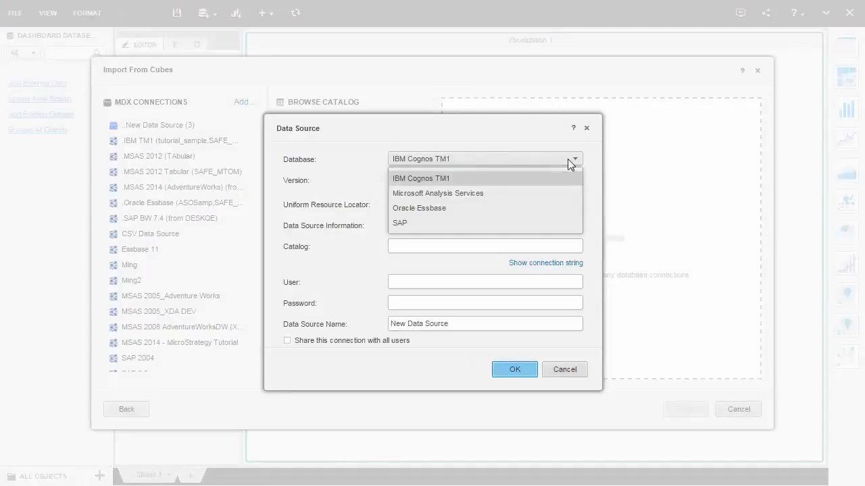
left_click(437, 193)
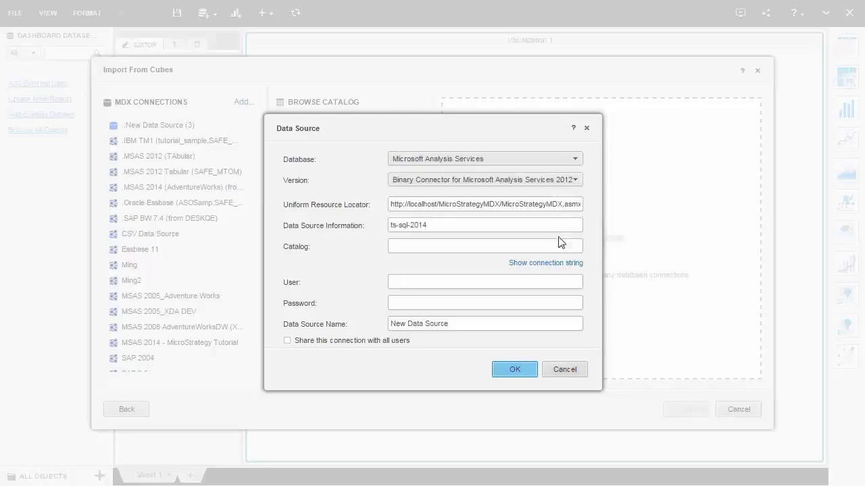
type("MicroStrategy Tutorial")
type("TECH_SERVICES\\TestUser2")
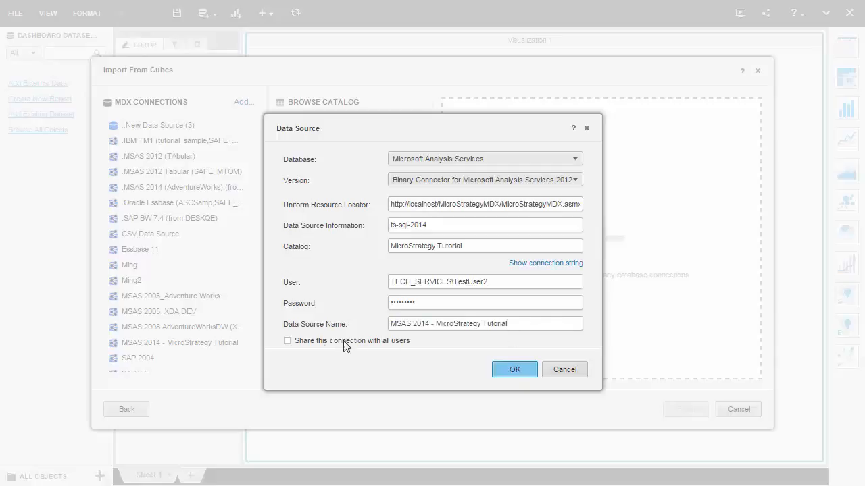
left_click(287, 340)
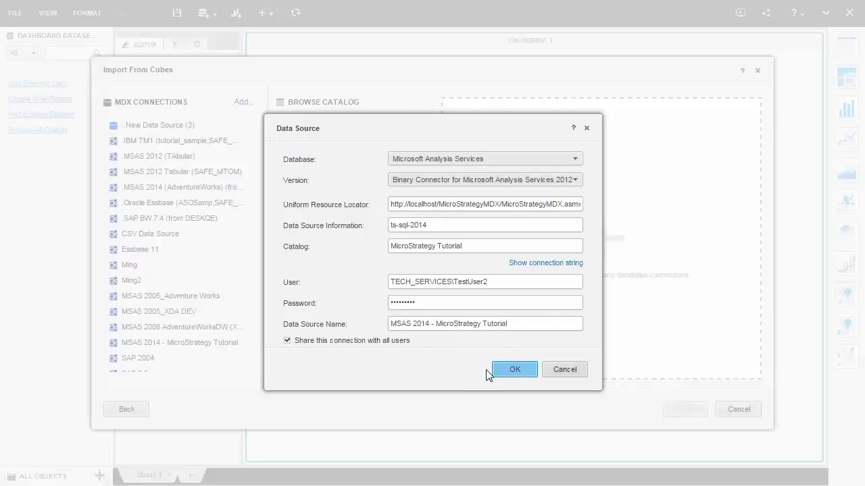
left_click(514, 369)
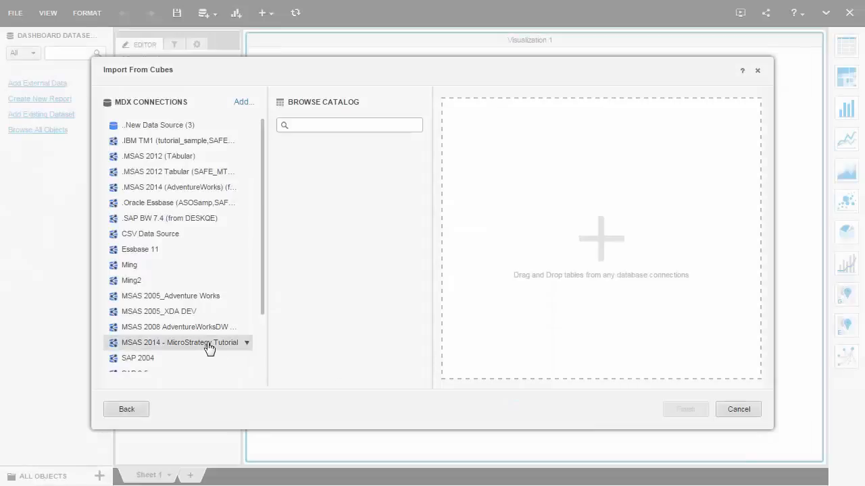
left_click(180, 342)
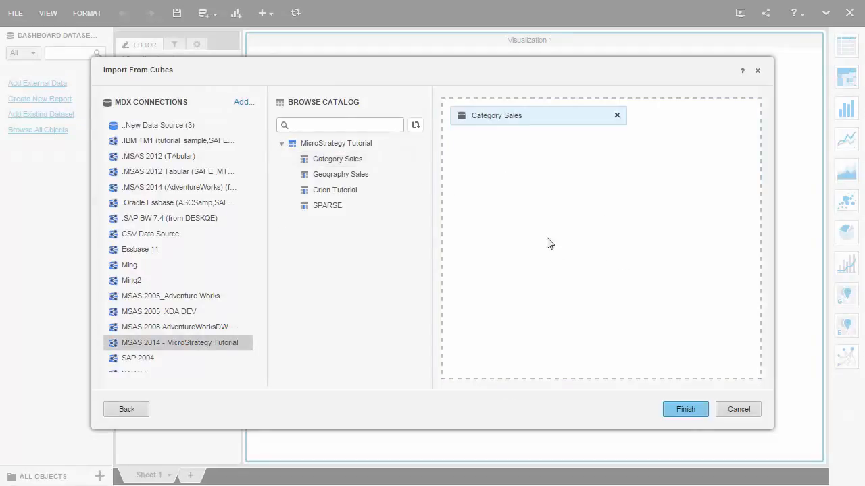
left_click(684, 409)
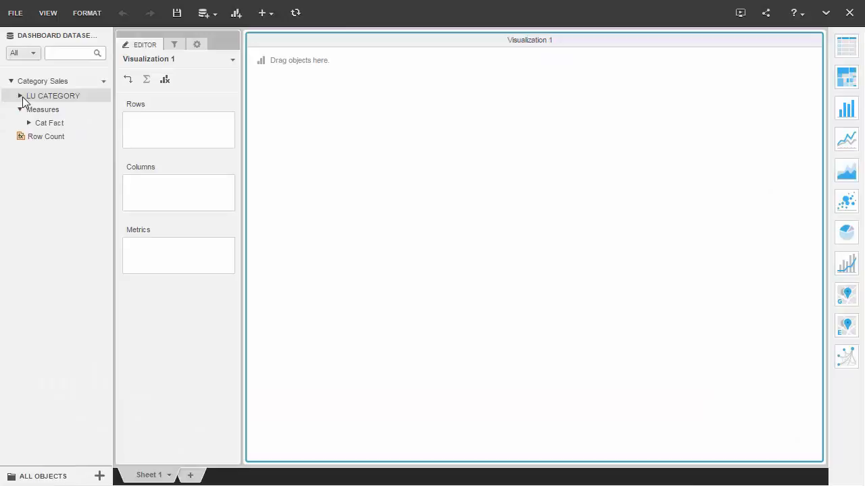
Place Category on Visualization 1's grid rows, with Cost and Gross as metrics
left_click(20, 96)
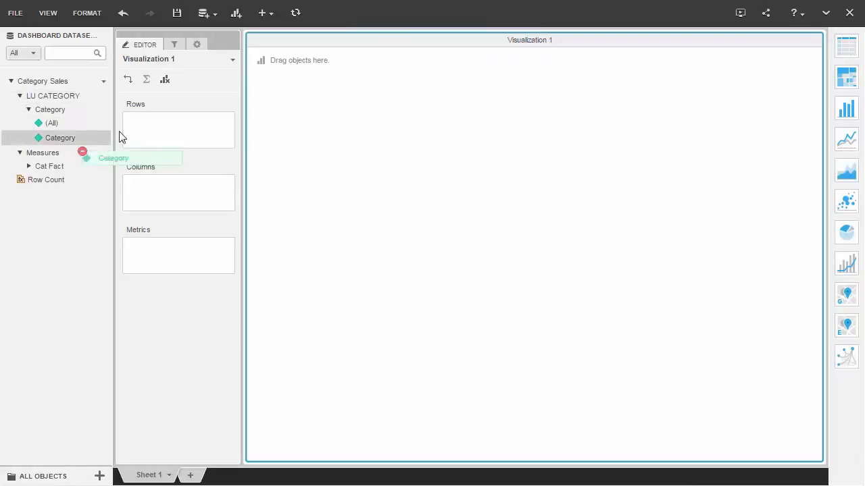
left_click_drag(60, 138, 157, 121)
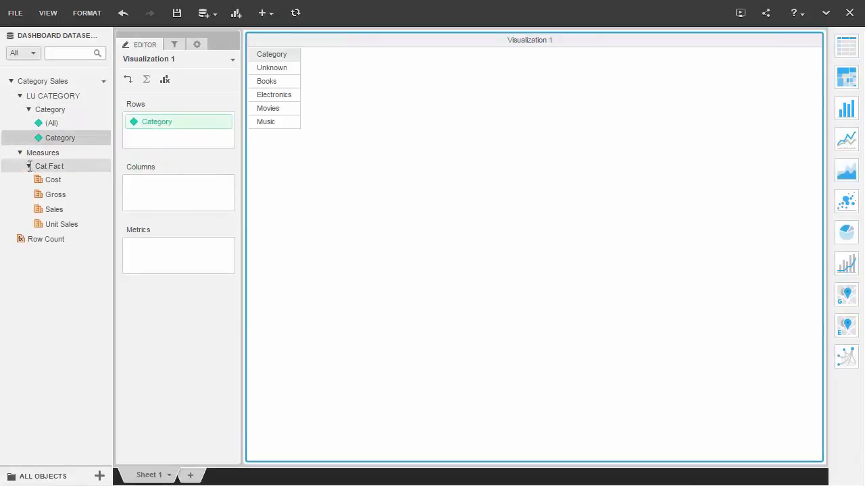
left_click_drag(53, 179, 179, 246)
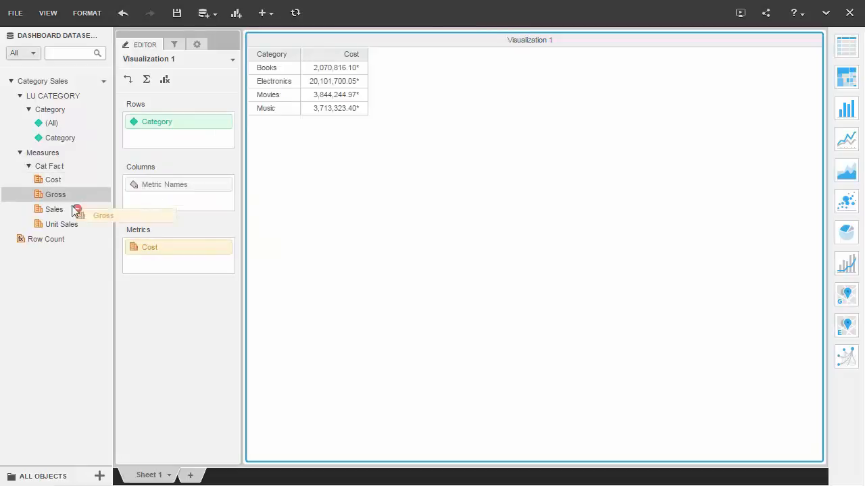
left_click_drag(56, 194, 179, 263)
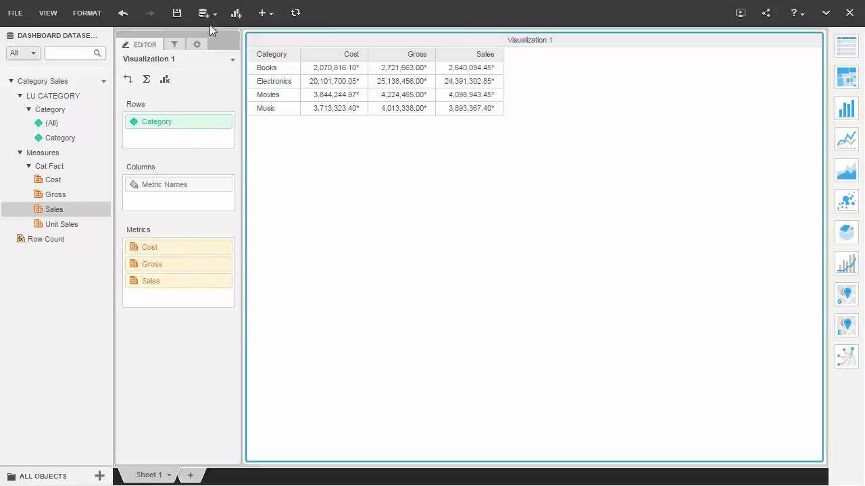
Add a File From Disk dataset and select 'Sales Channels - MicroStrategy Tutorial.xlsx'
left_click(203, 13)
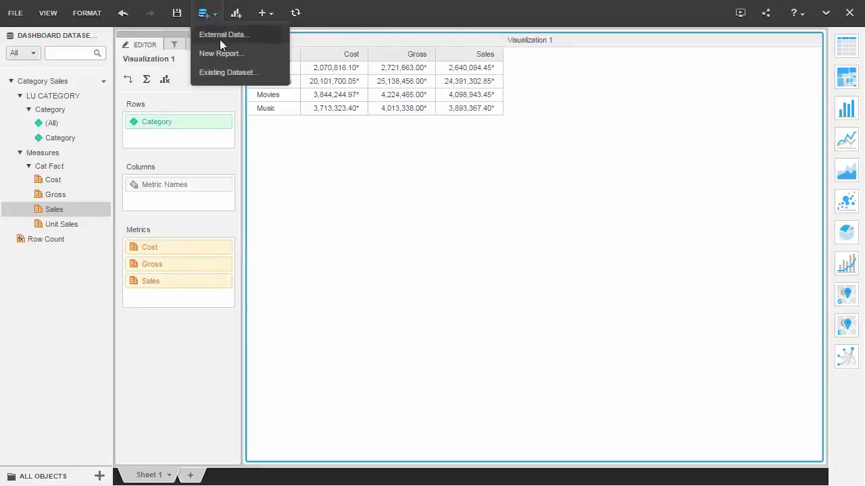
left_click(224, 35)
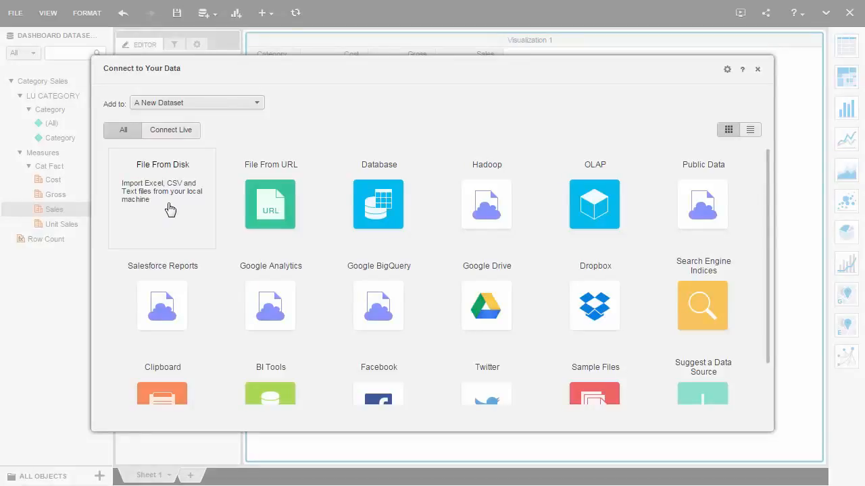
left_click(162, 198)
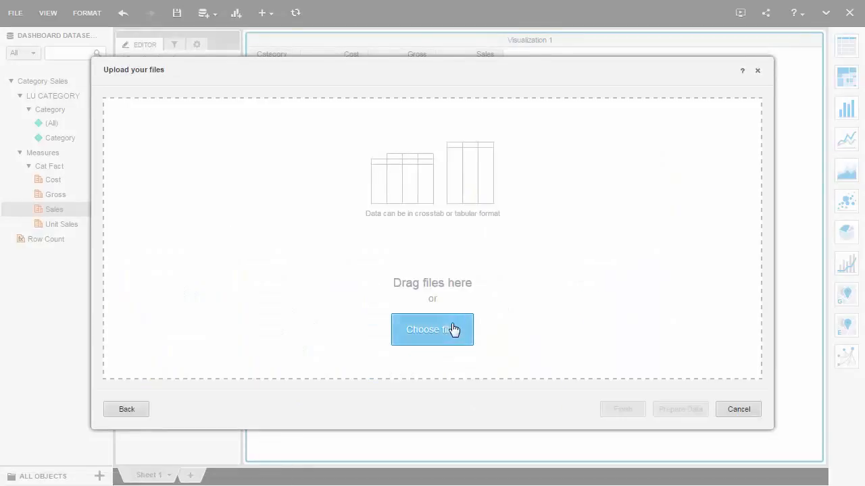
left_click(432, 329)
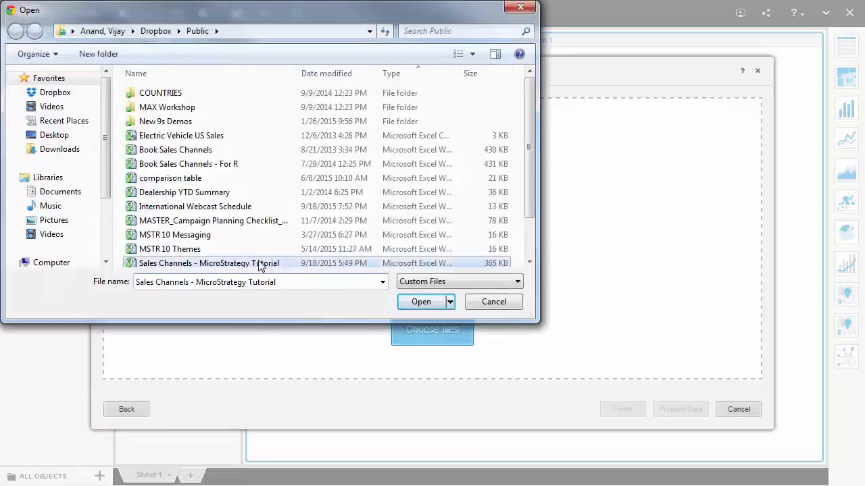
left_click(421, 301)
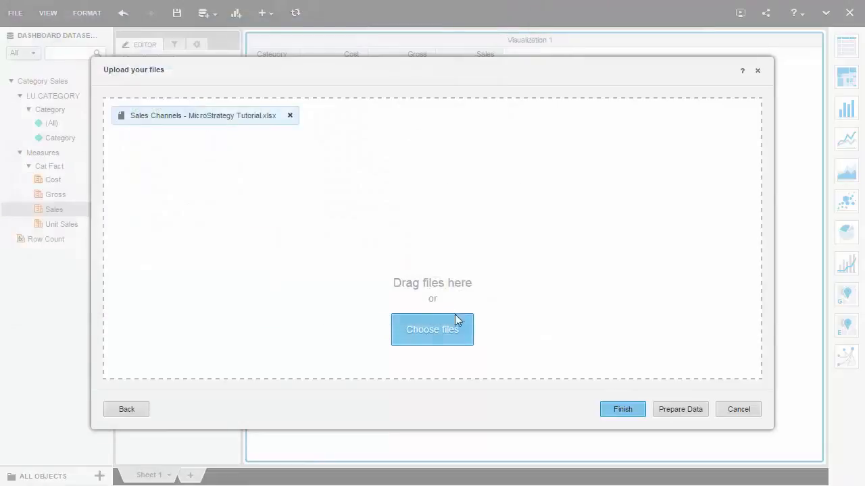
Prepare the workbook data, select only Sheet1, review the preview, and finish importing
left_click(621, 408)
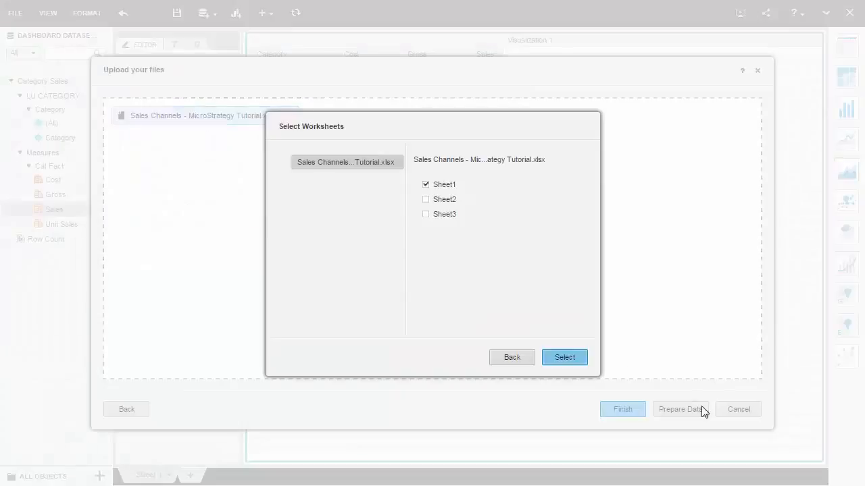
left_click(564, 357)
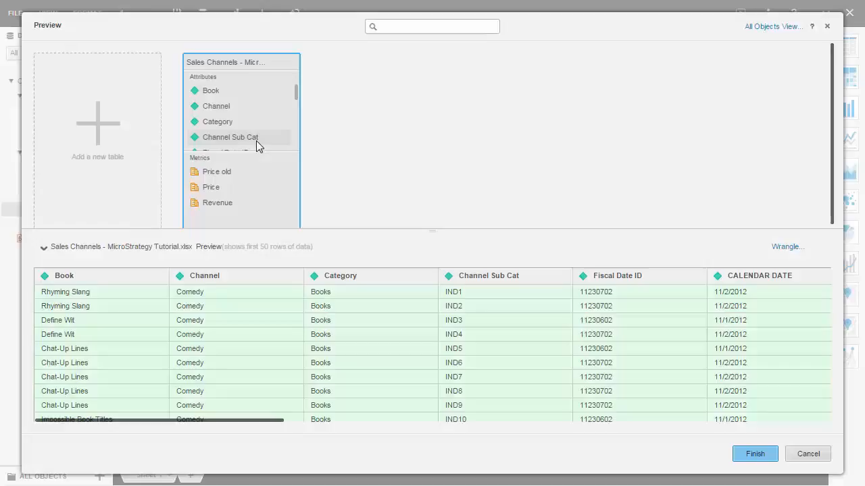
scroll("down", 3)
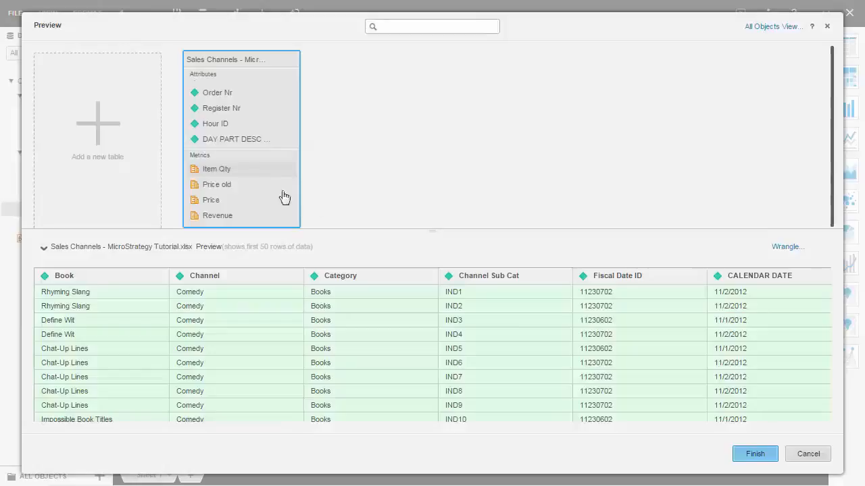
left_click(754, 453)
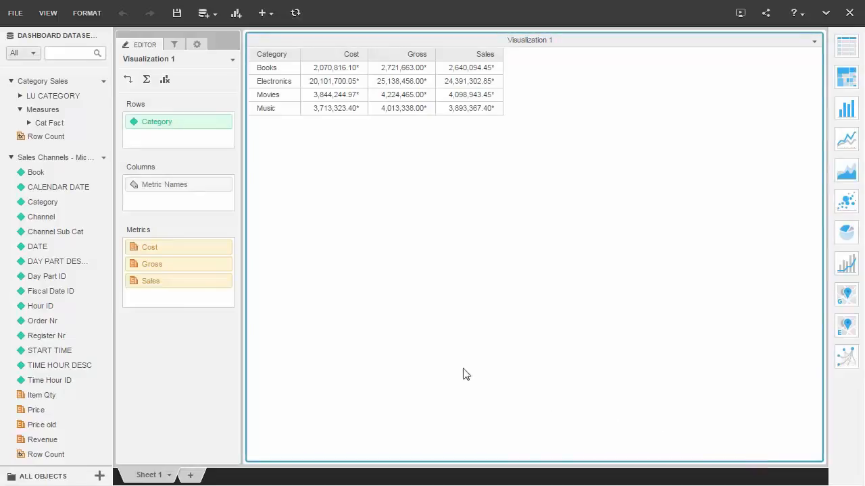
Map the Sales Channels Category to the cube's Category via Link to Other Dataset
right_click(43, 202)
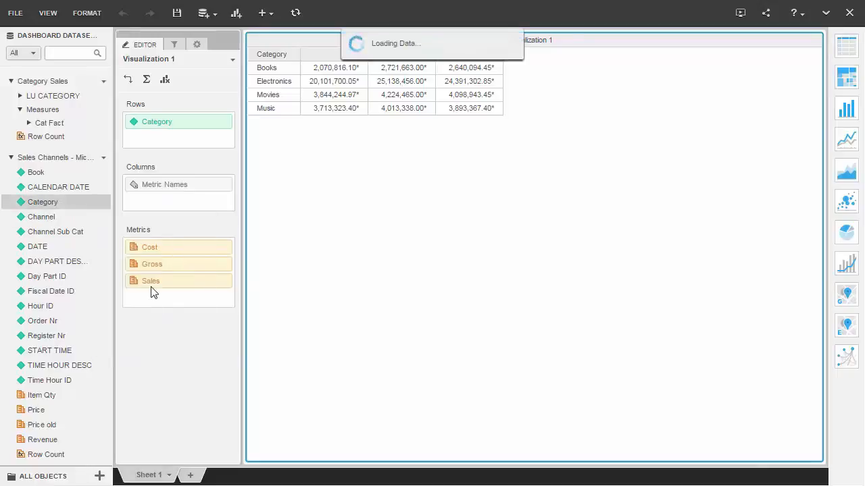
left_click(472, 207)
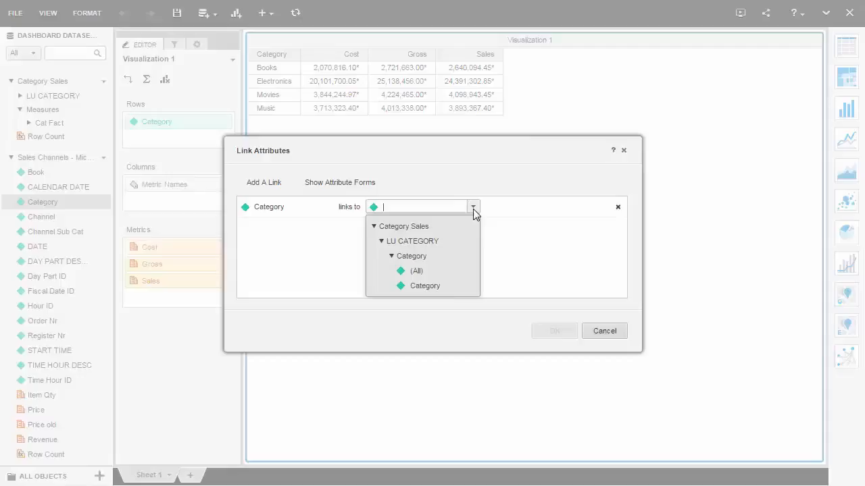
left_click(425, 285)
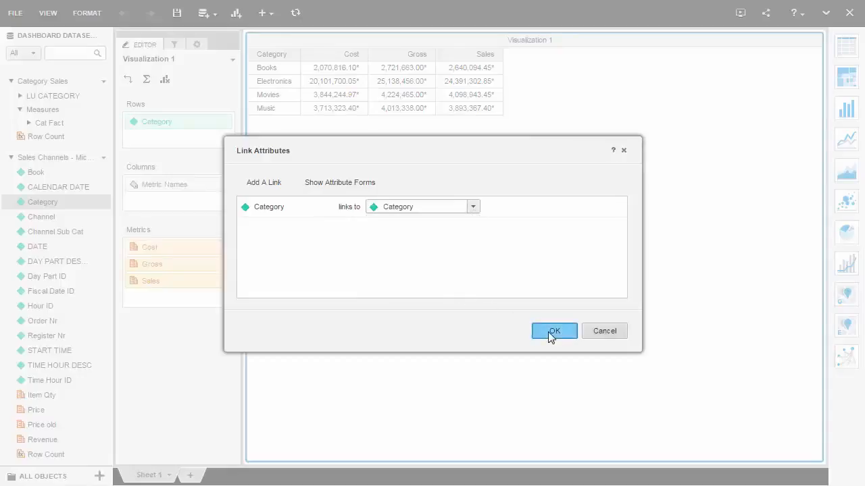
left_click(553, 331)
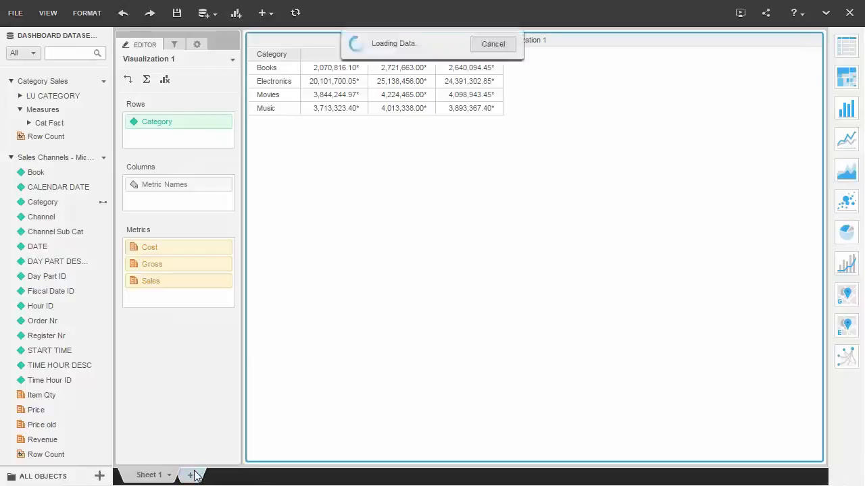
Add Sheet 2 with a grid of Category and Channel rows and Price metric
left_click(190, 474)
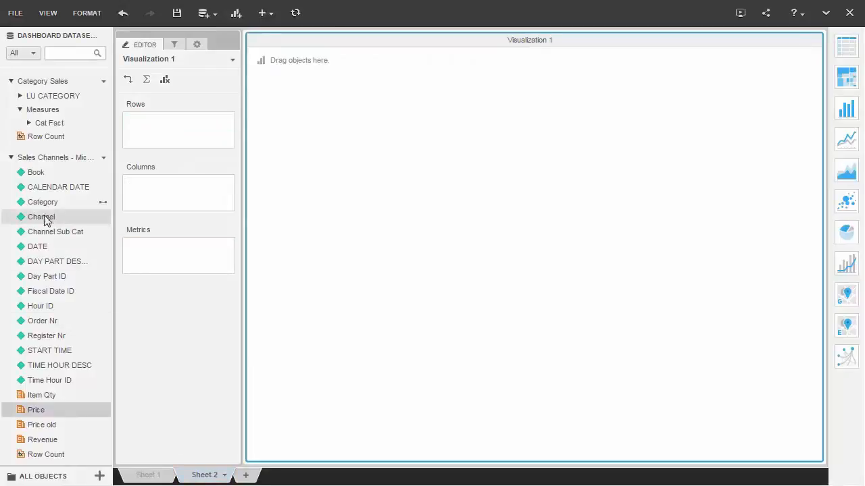
left_click_drag(42, 201, 159, 138)
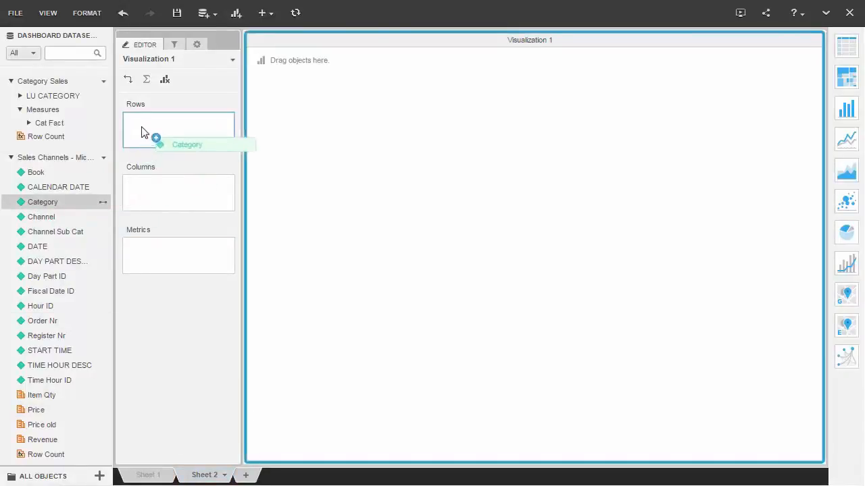
left_click_drag(42, 216, 179, 138)
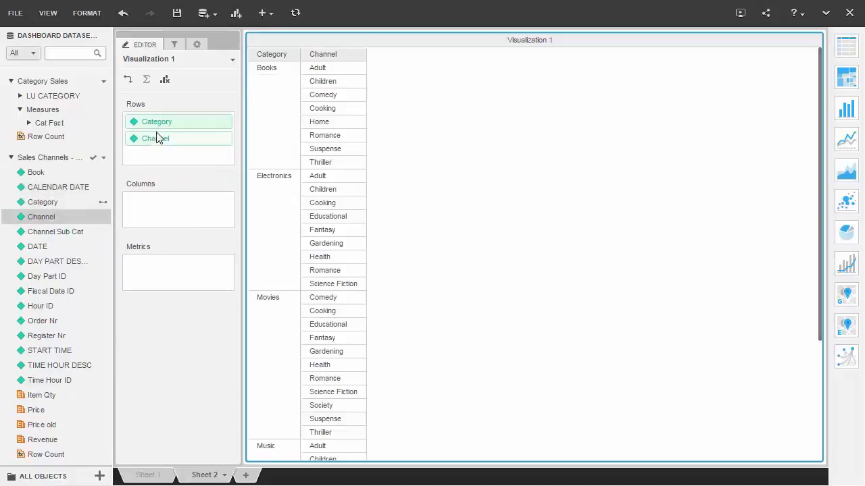
left_click_drag(36, 410, 178, 272)
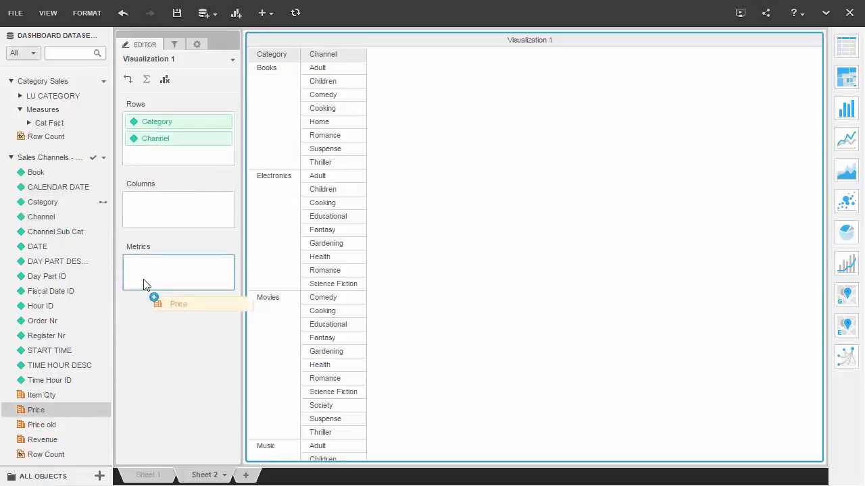